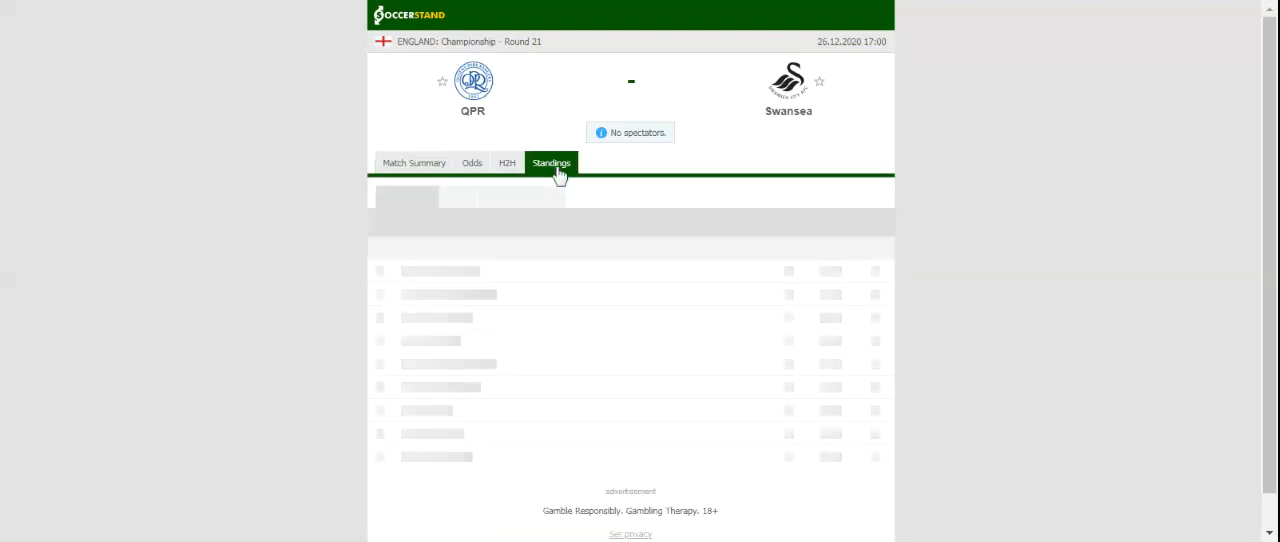
- Show the overall Championship standings for the QPR vs Swansea match
{"action": "left_click", "coordinate": [551, 162]}
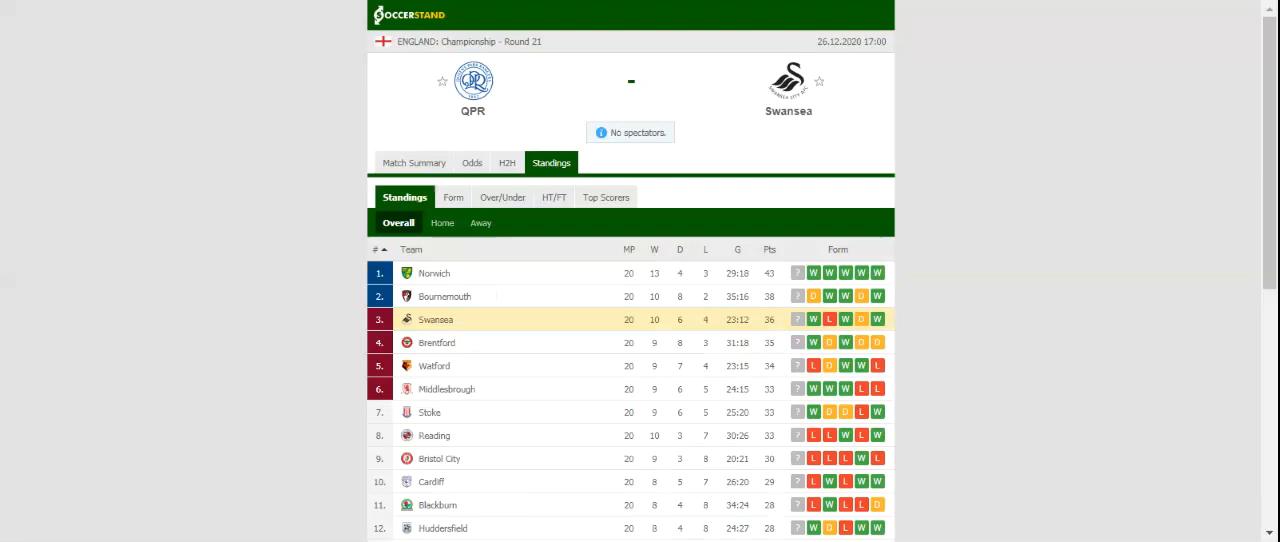
- Switch the QPR vs Swansea match page to the H2H tab for their past meetings
{"action": "left_click", "coordinate": [515, 162]}
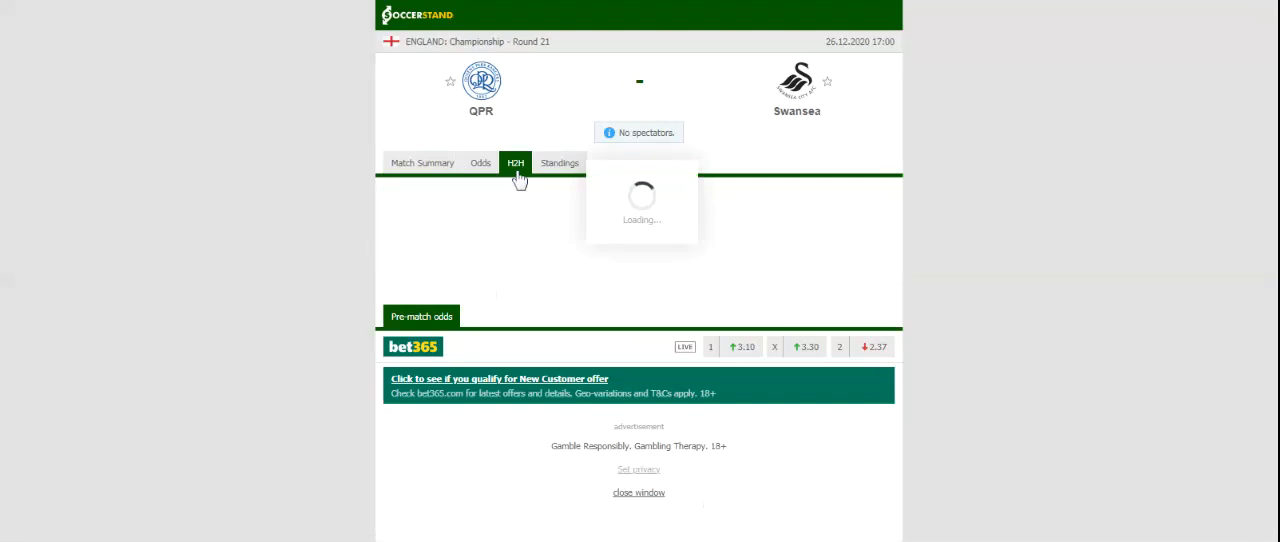